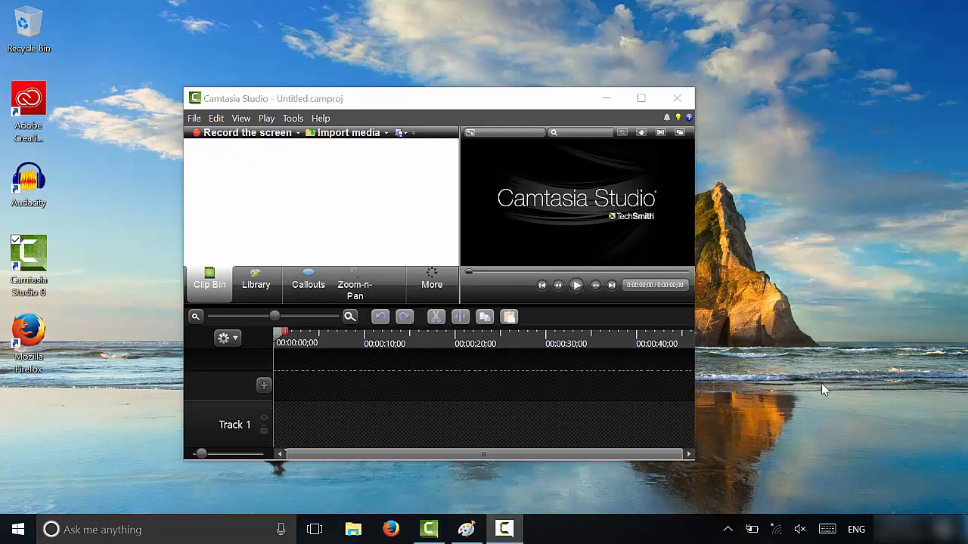
mouse_move(835, 407)
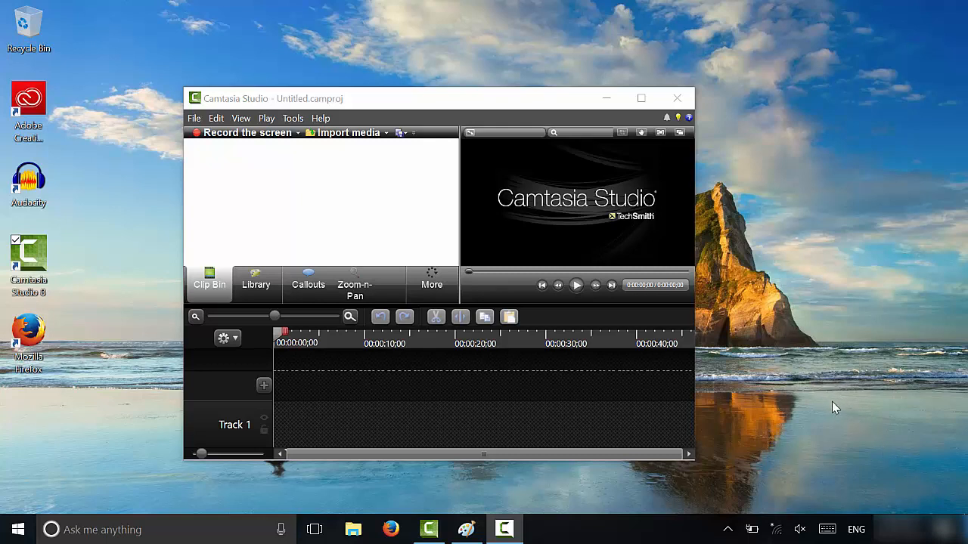
mouse_move(812, 397)
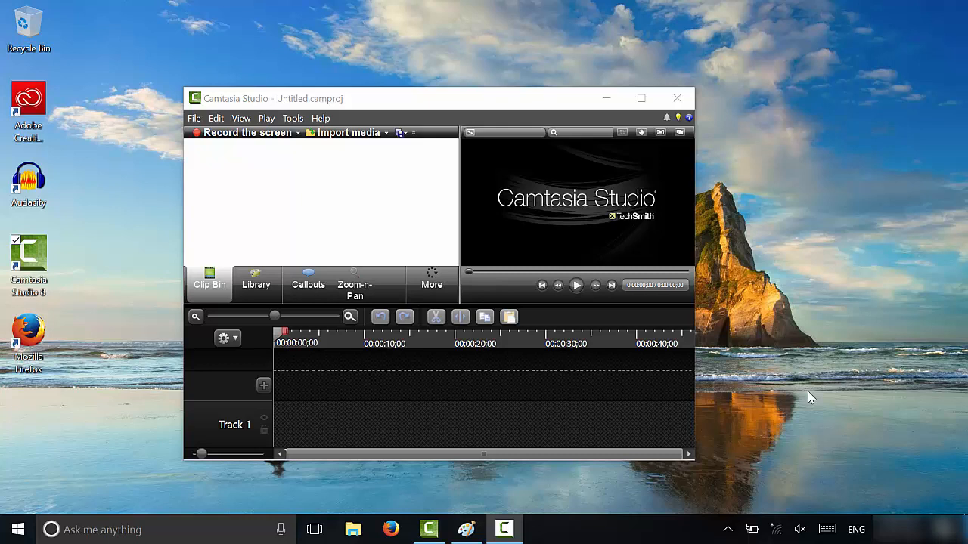
mouse_move(832, 429)
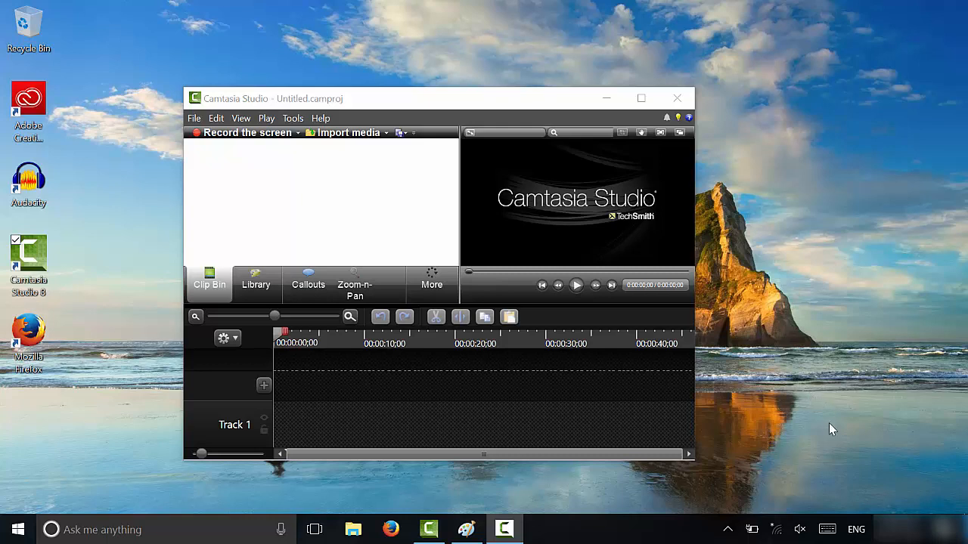
mouse_move(808, 439)
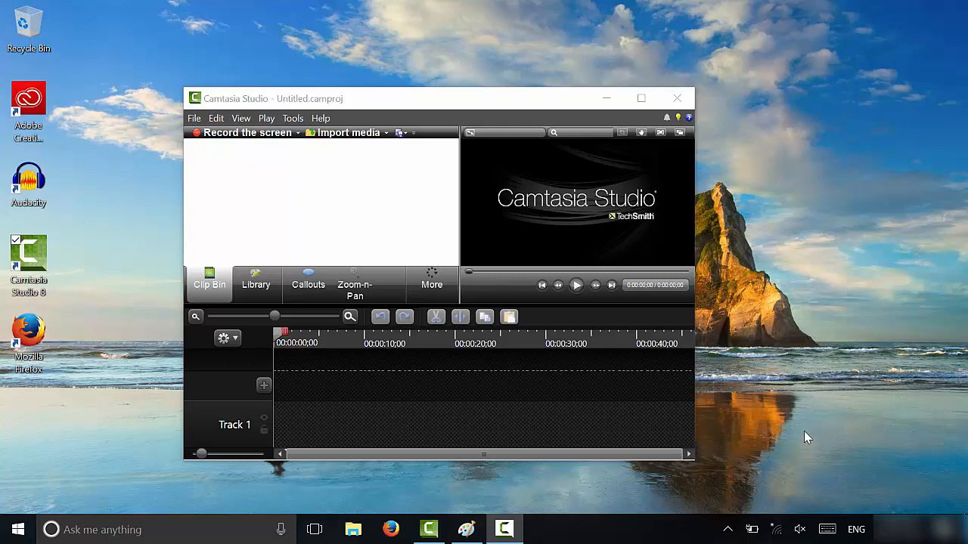
mouse_move(620, 486)
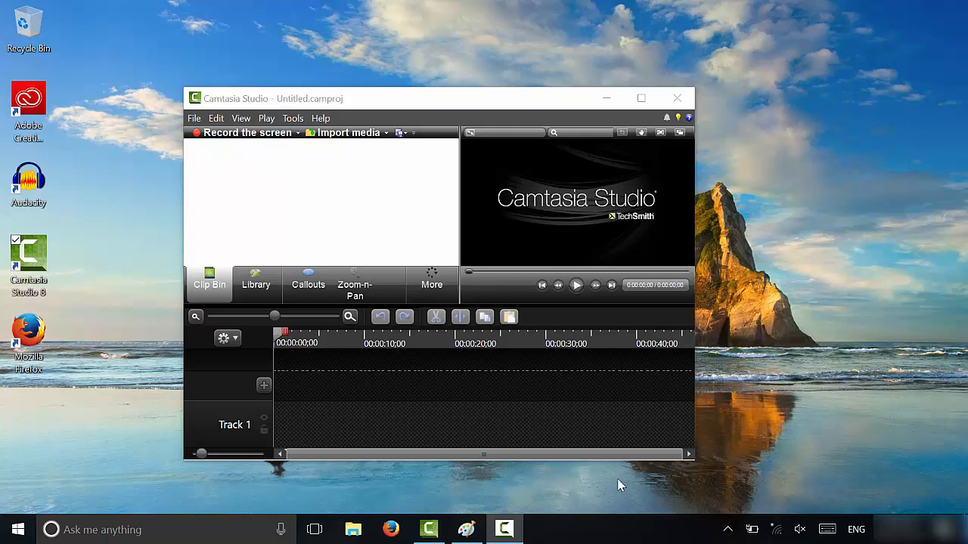
mouse_move(733, 381)
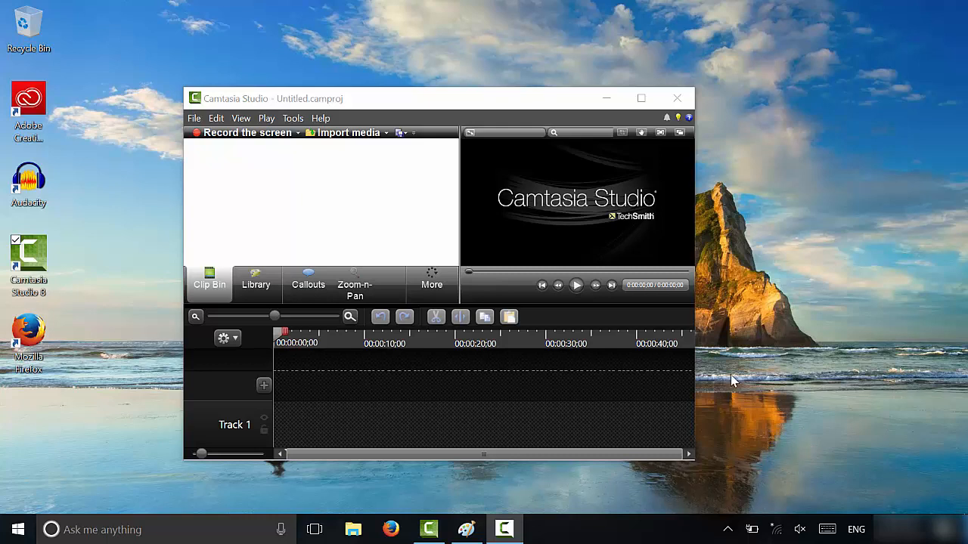
mouse_move(733, 386)
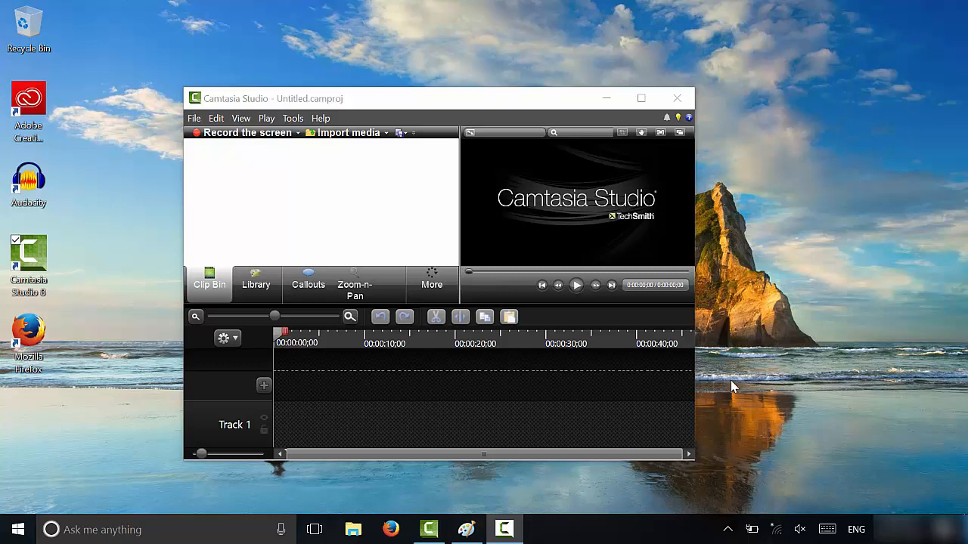
mouse_move(743, 399)
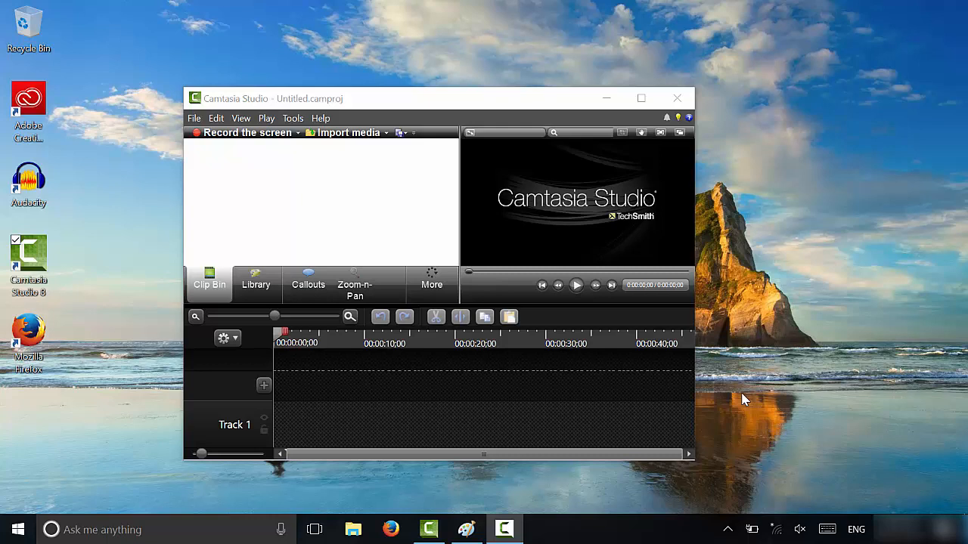
mouse_move(762, 420)
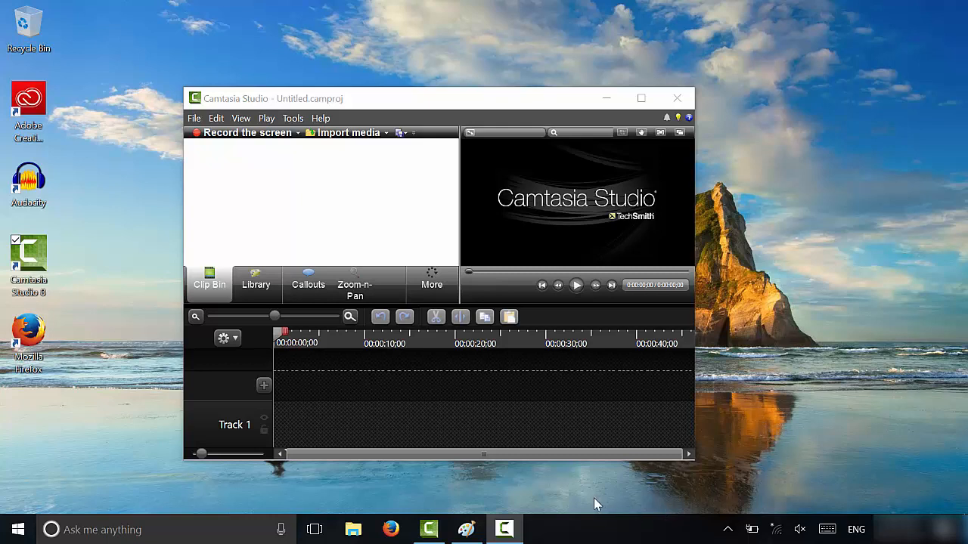
mouse_move(810, 271)
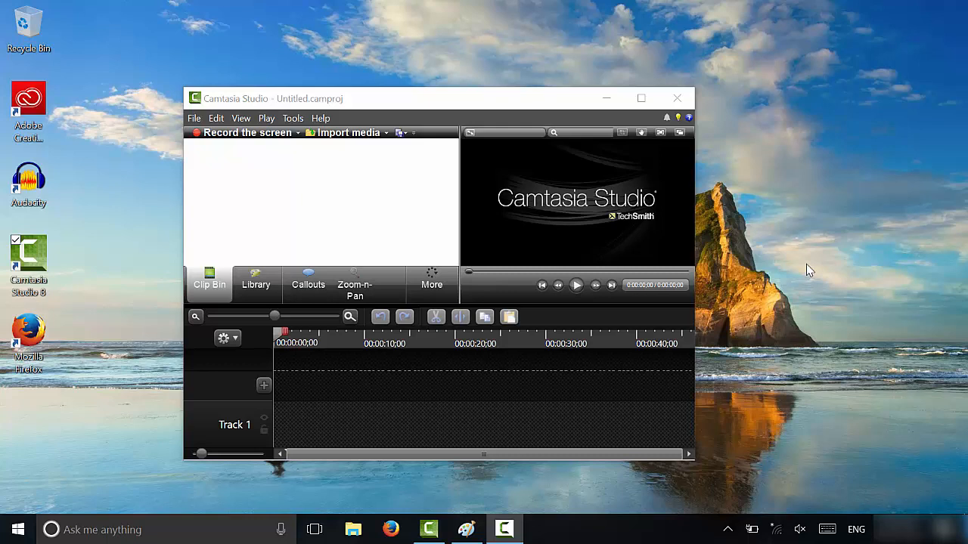
mouse_move(787, 293)
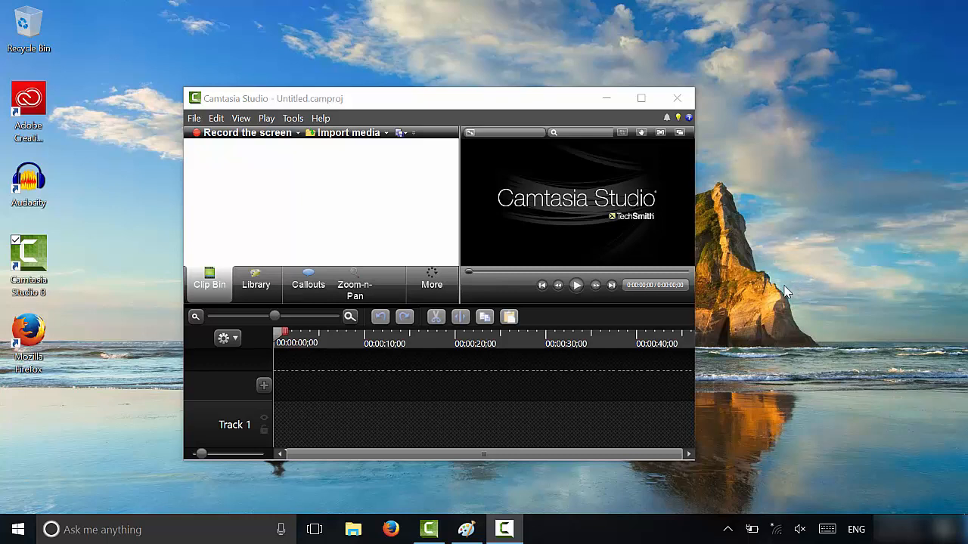
mouse_move(745, 403)
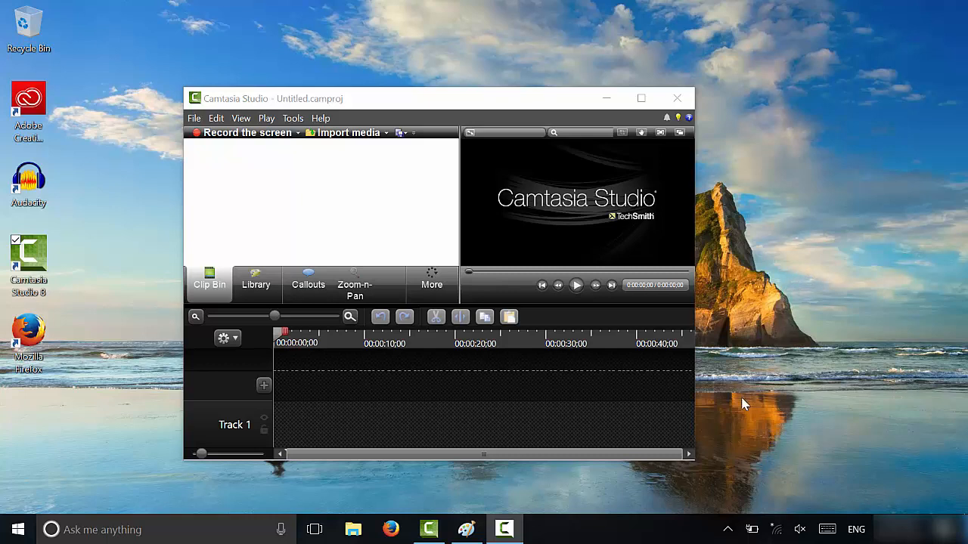
mouse_move(484, 503)
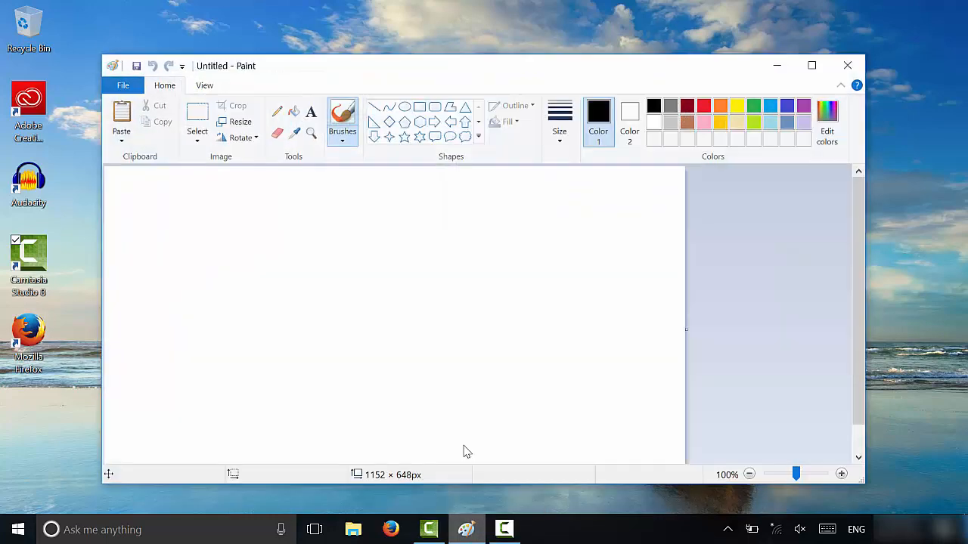
mouse_move(396, 288)
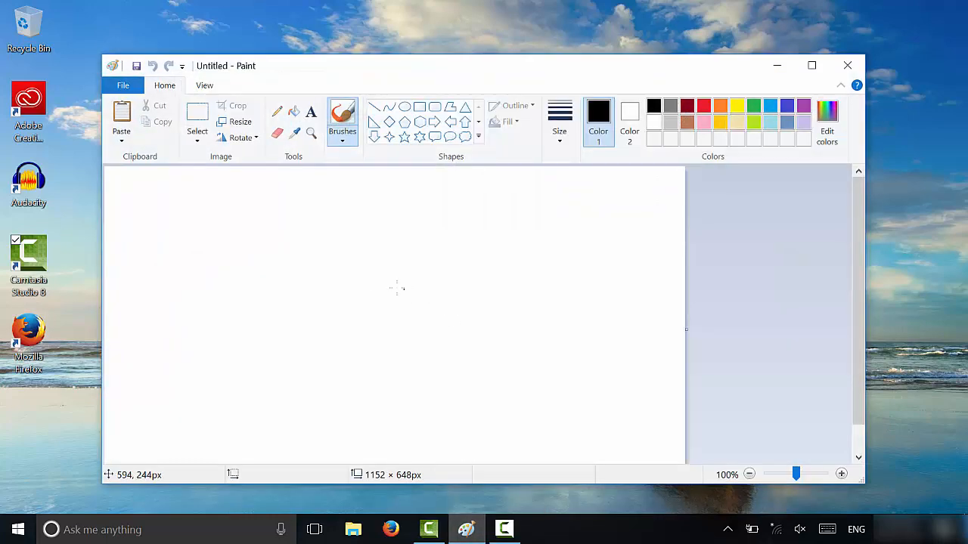
mouse_move(355, 276)
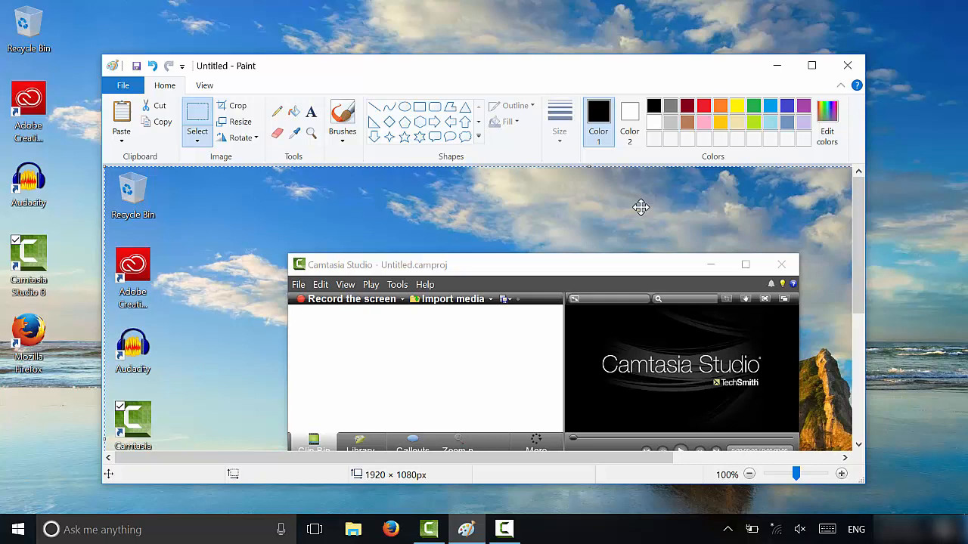
mouse_move(611, 202)
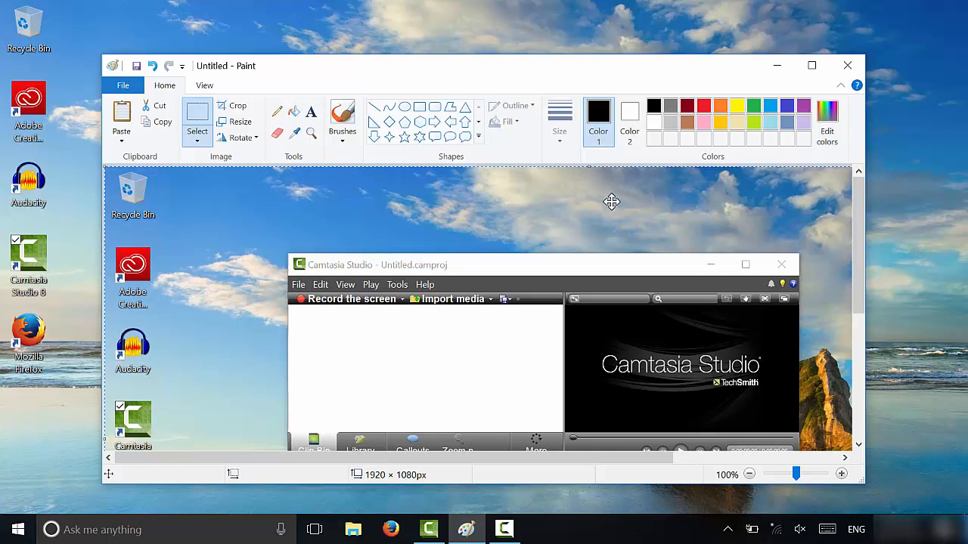
mouse_move(580, 225)
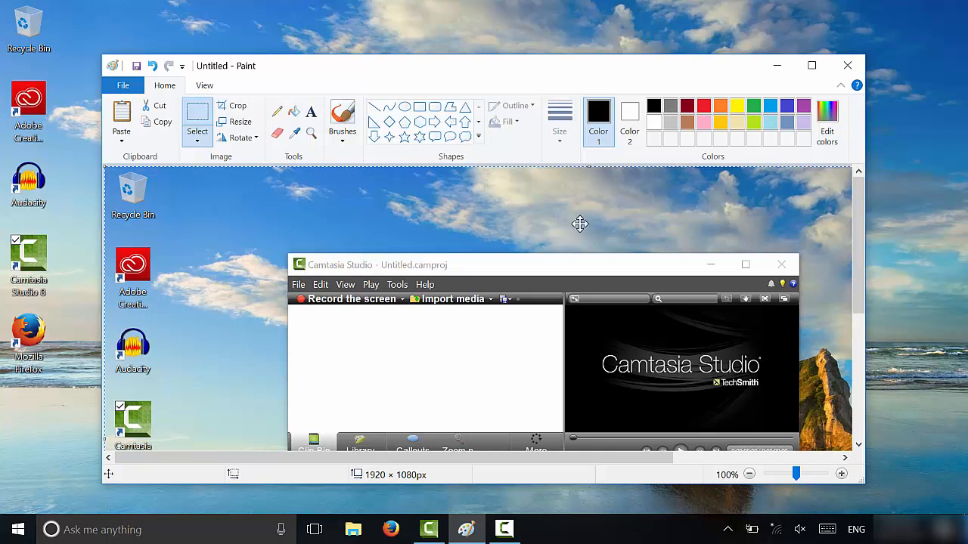
mouse_move(575, 233)
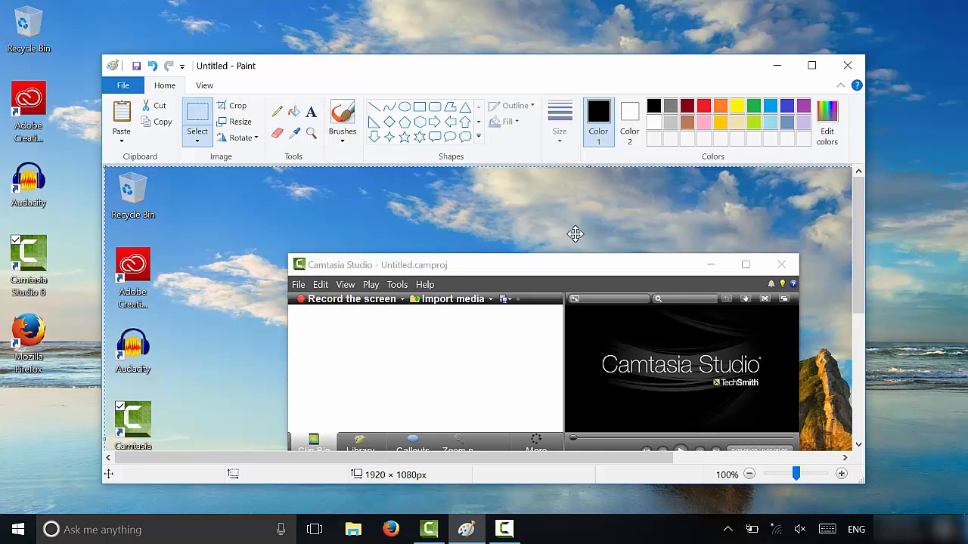
mouse_move(474, 242)
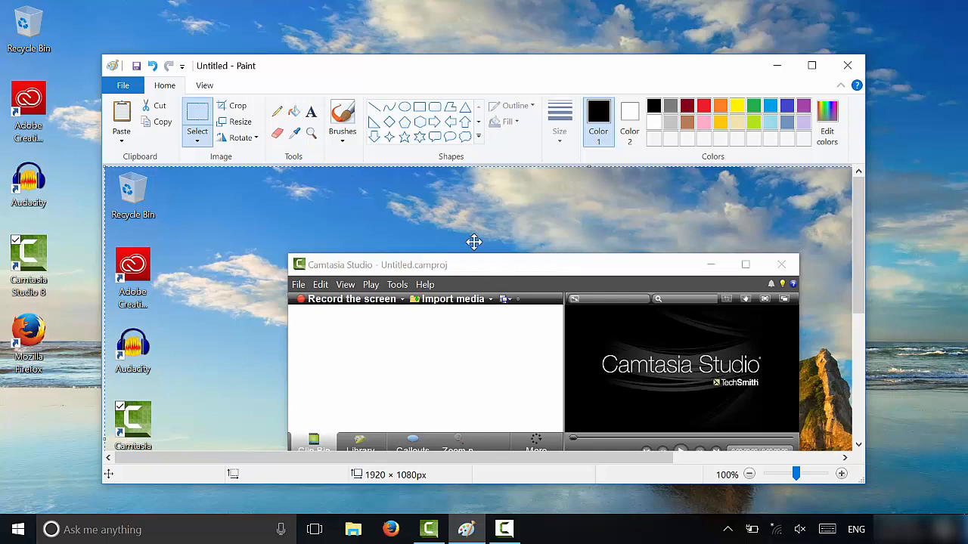
mouse_move(460, 228)
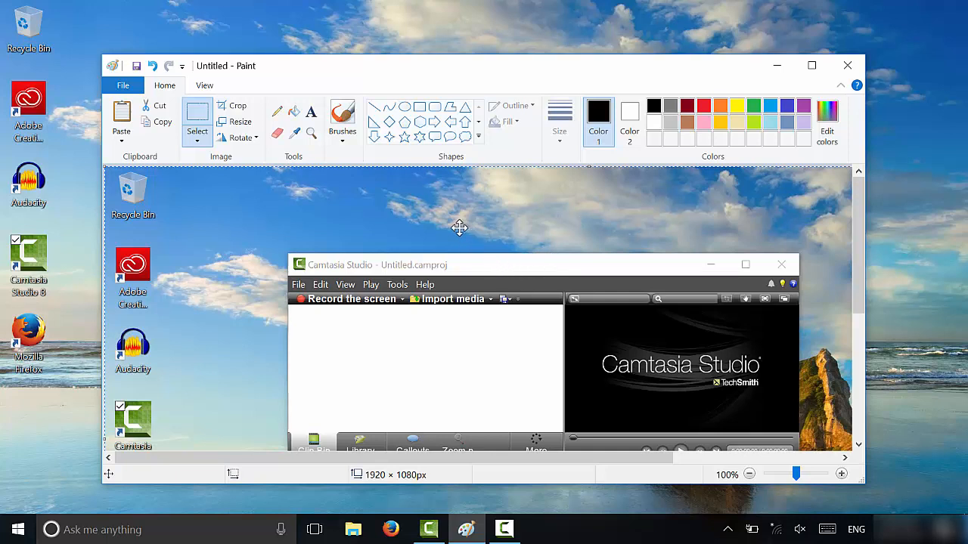